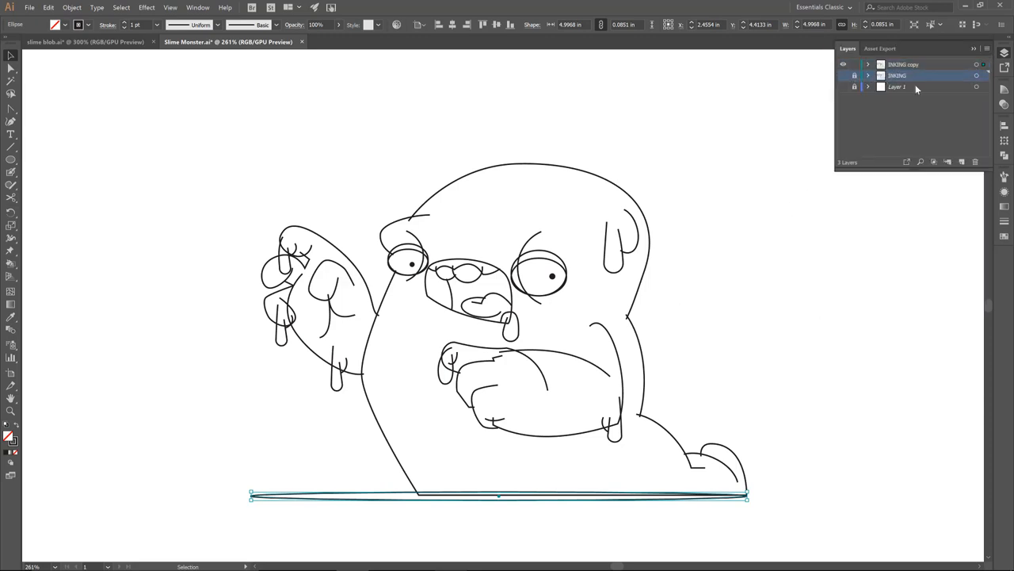
Show the Brushes panel and its Brush Libraries menu
click(904, 64)
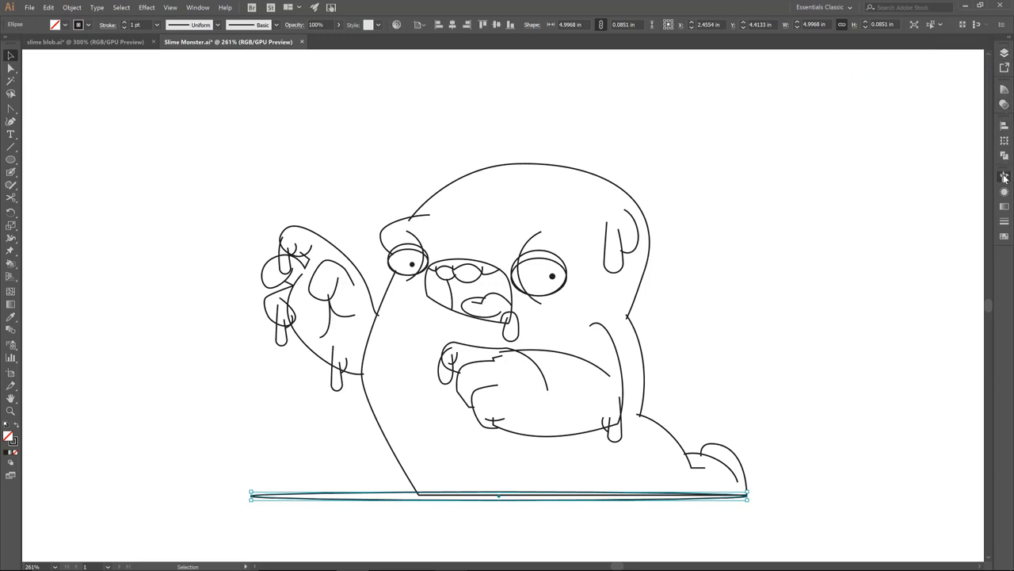
click(1005, 177)
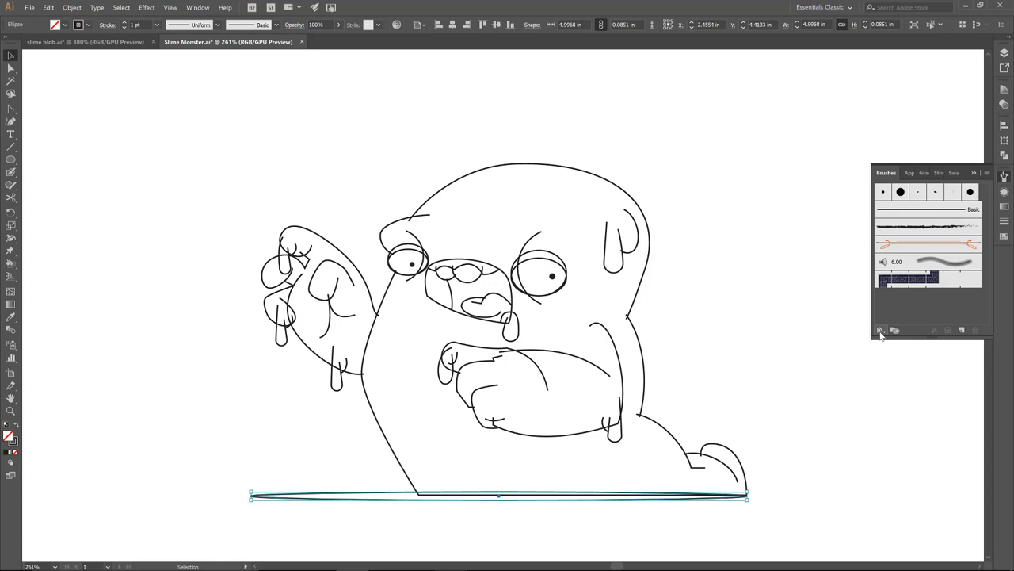
mouse_move(880, 332)
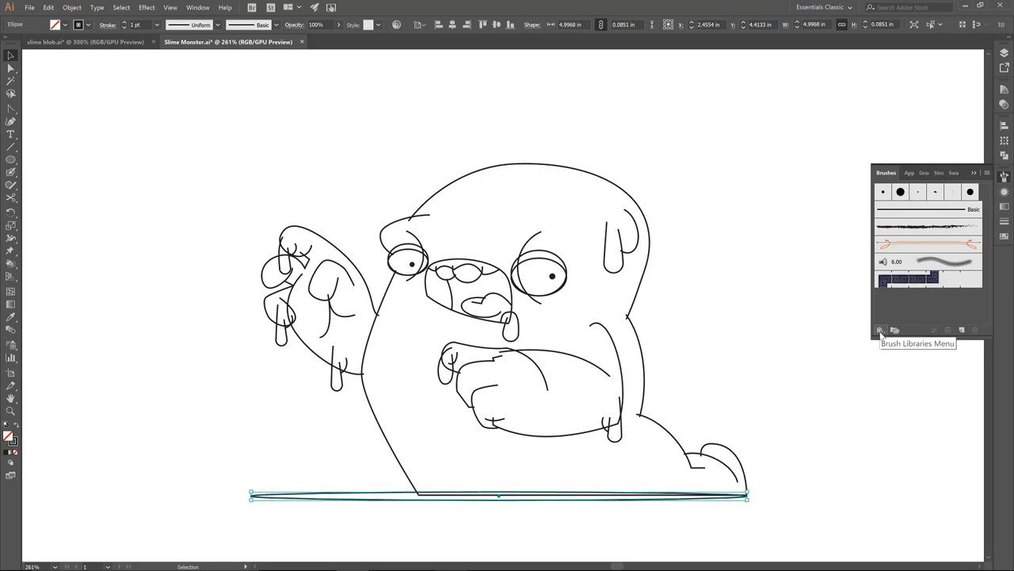
click(881, 330)
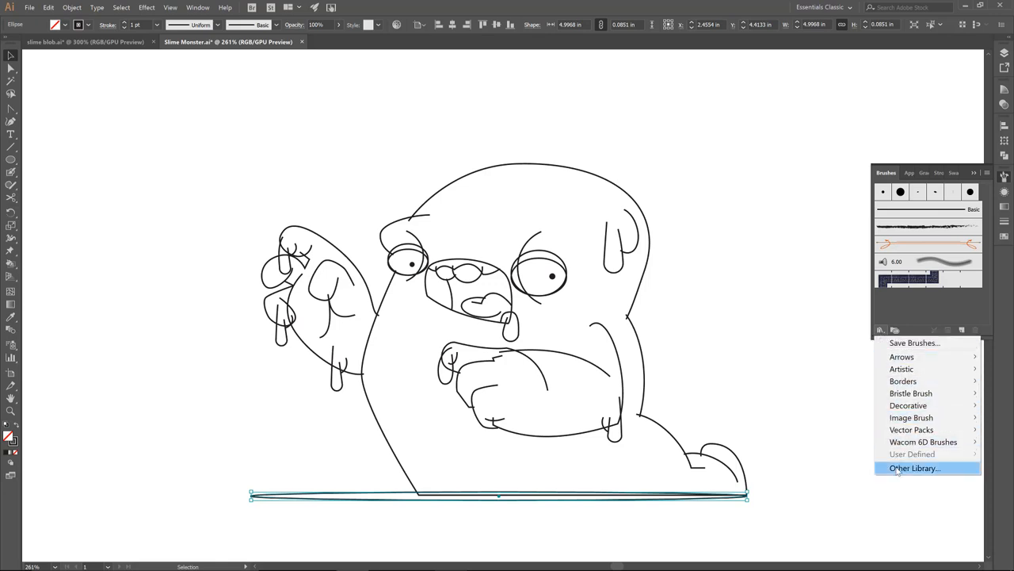
Load Cartoon Brushes Tinted via Other Library from the Cartoon Brushes folder
click(916, 467)
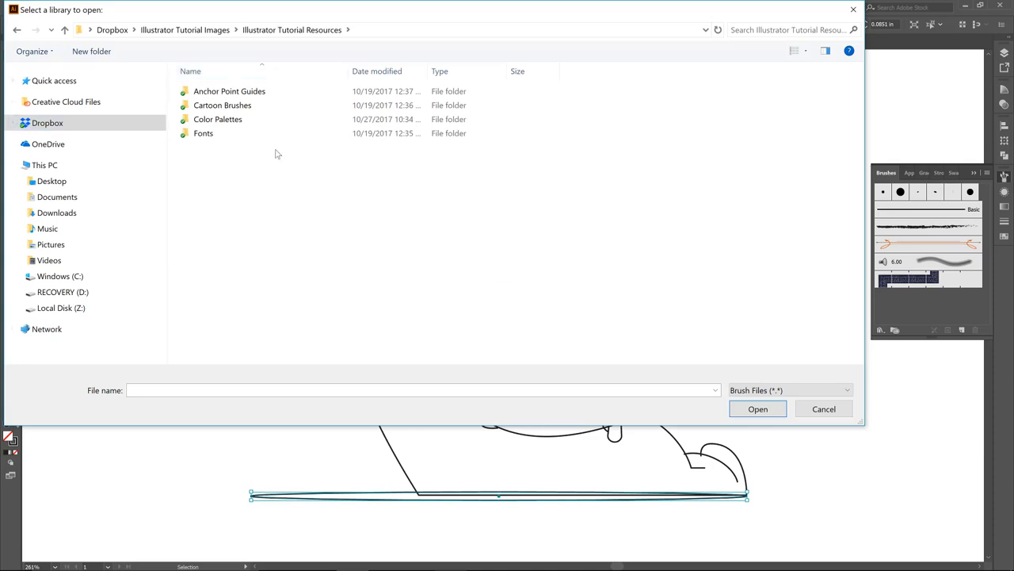
click(221, 105)
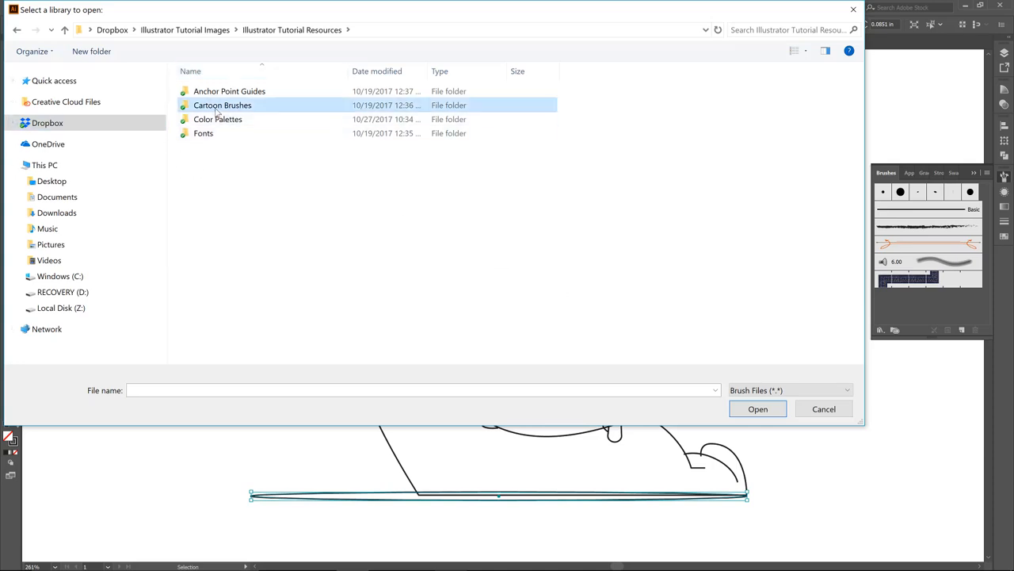
double_click(221, 105)
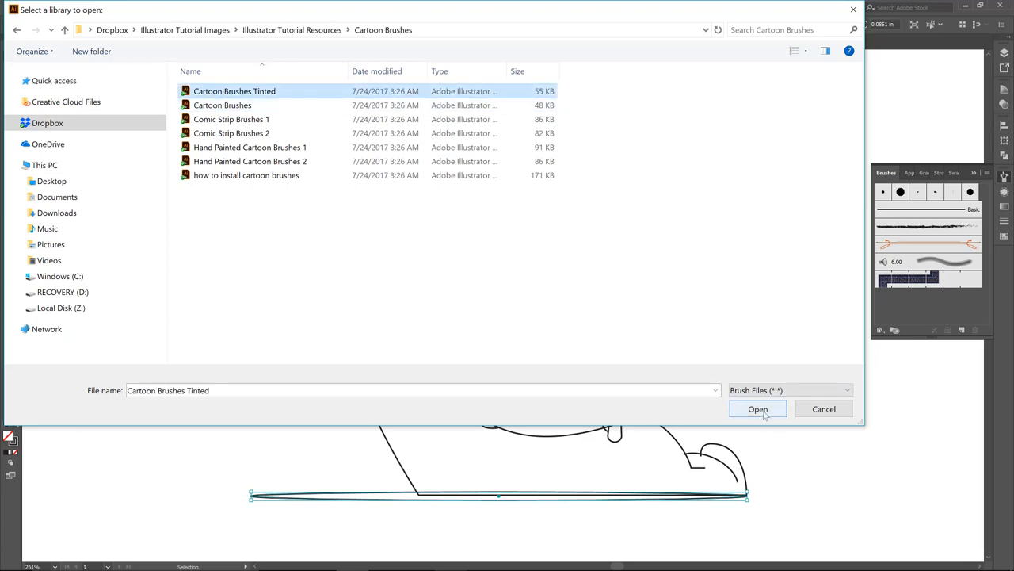
click(758, 408)
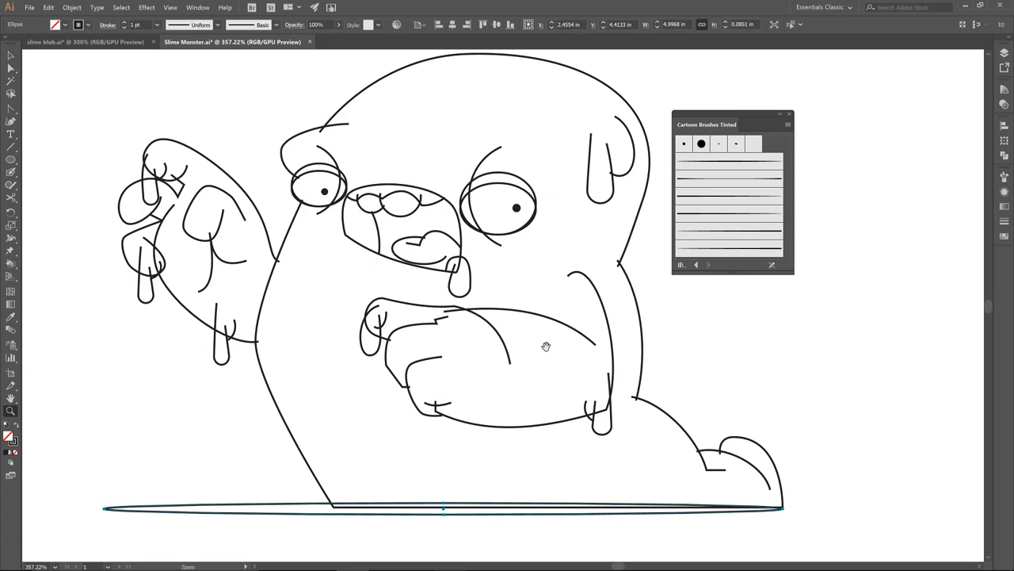
mouse_move(526, 209)
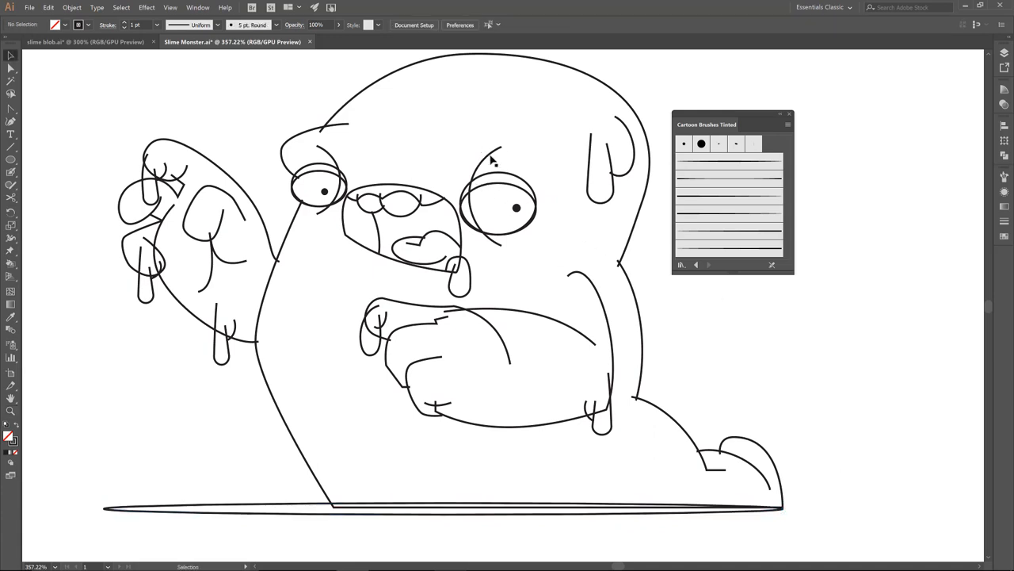
Restyle the brow, eye and arm lines with tapered tinted cartoon brushes, adjusting the arm stroke weight
click(488, 166)
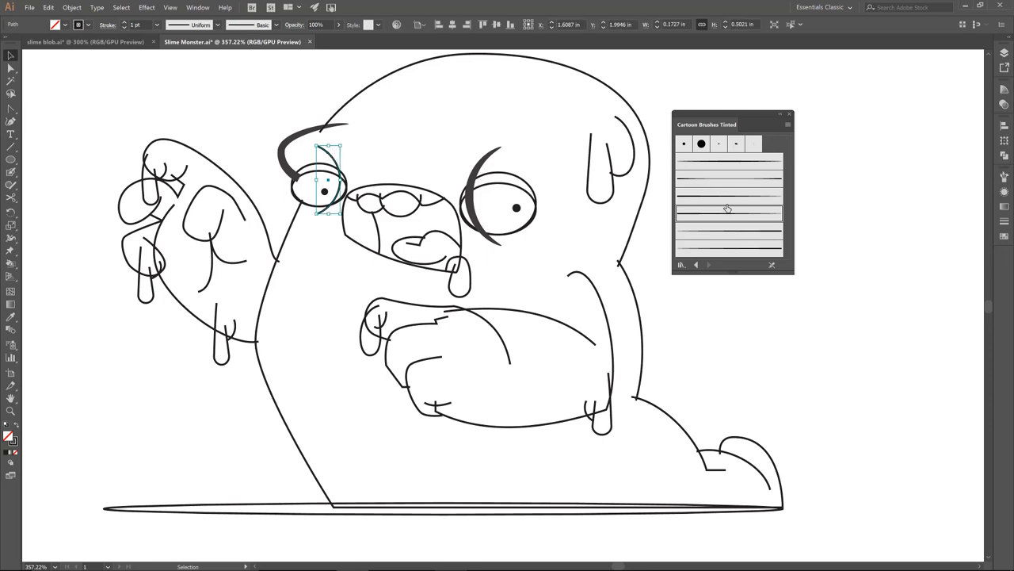
mouse_move(729, 165)
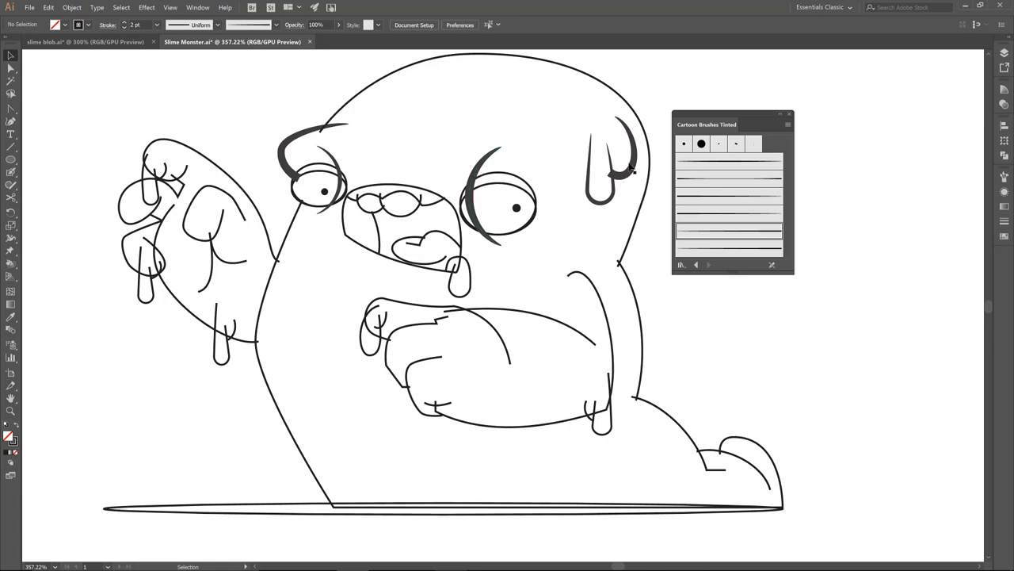
click(610, 151)
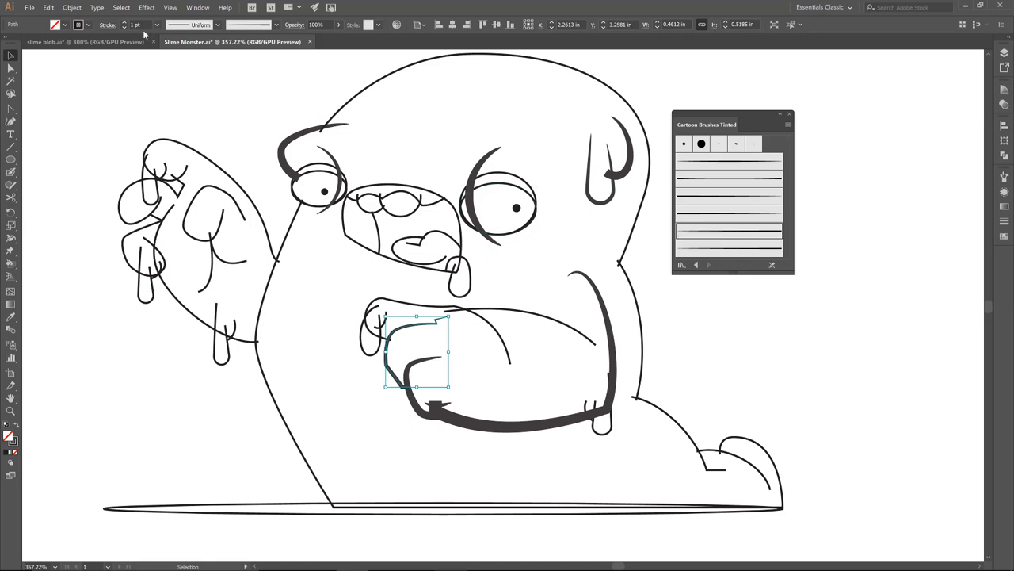
click(146, 25)
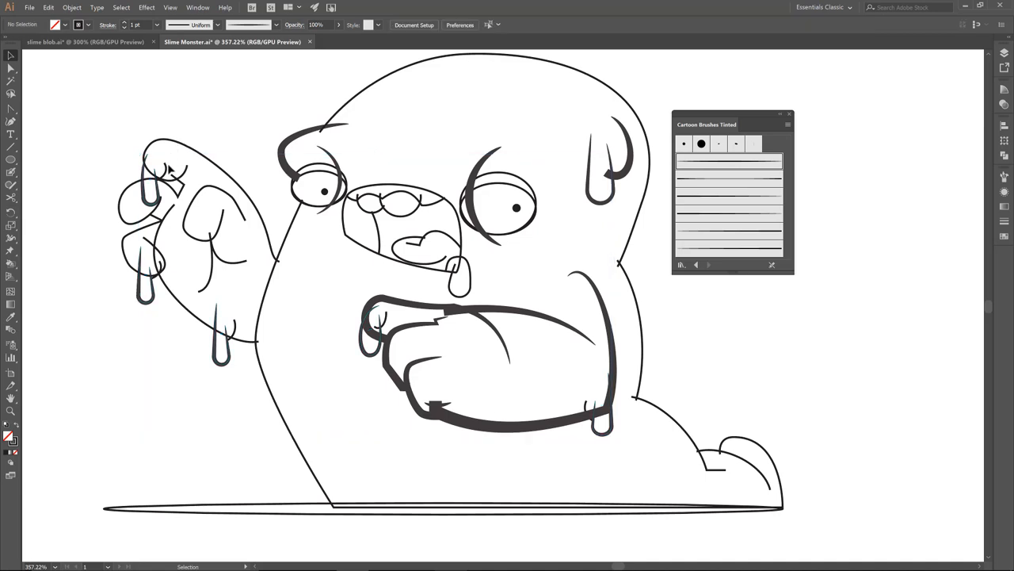
Give the drips and the monster's back and body outline tapered cartoon brush strokes
click(161, 171)
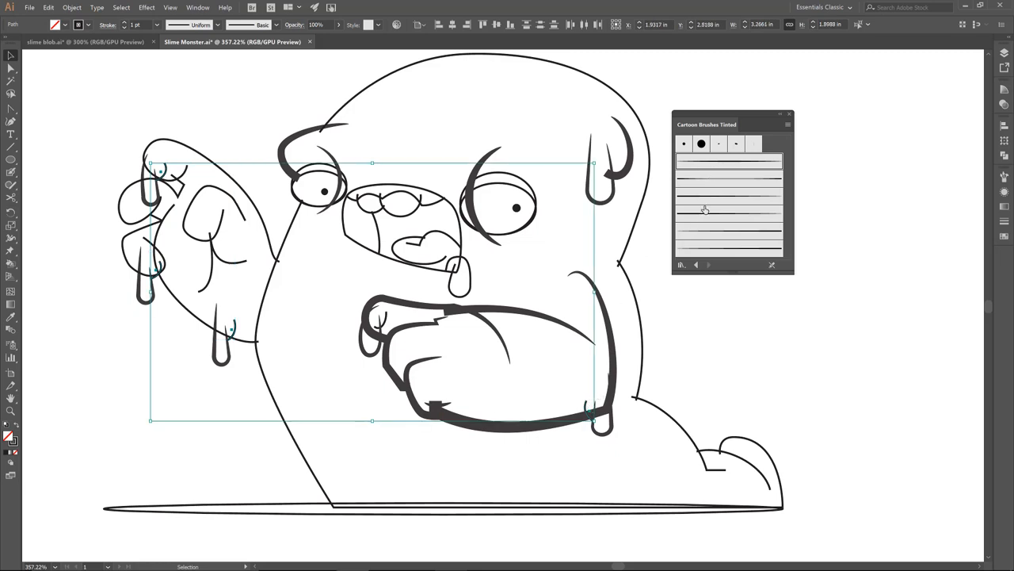
mouse_move(727, 212)
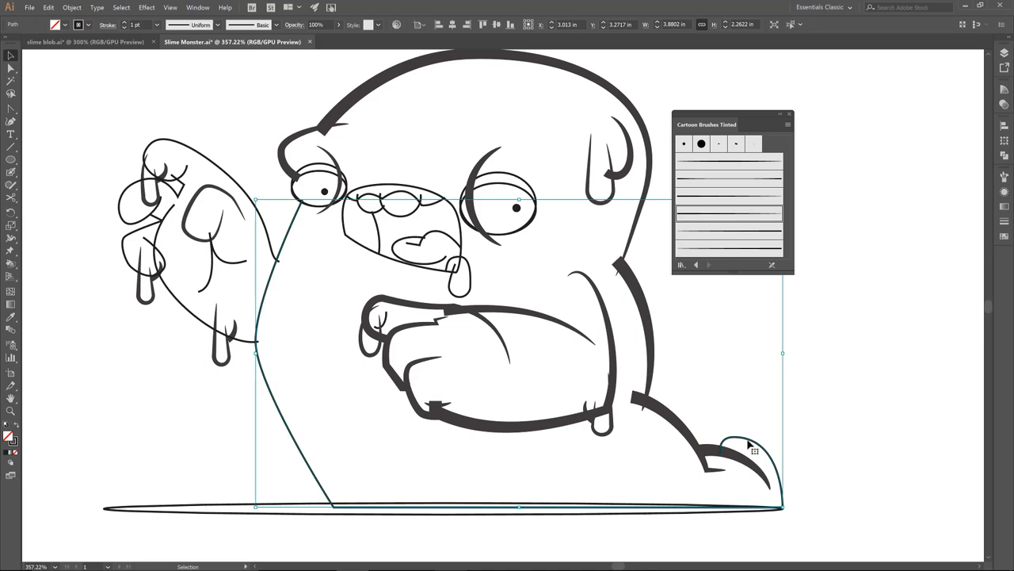
mouse_move(710, 184)
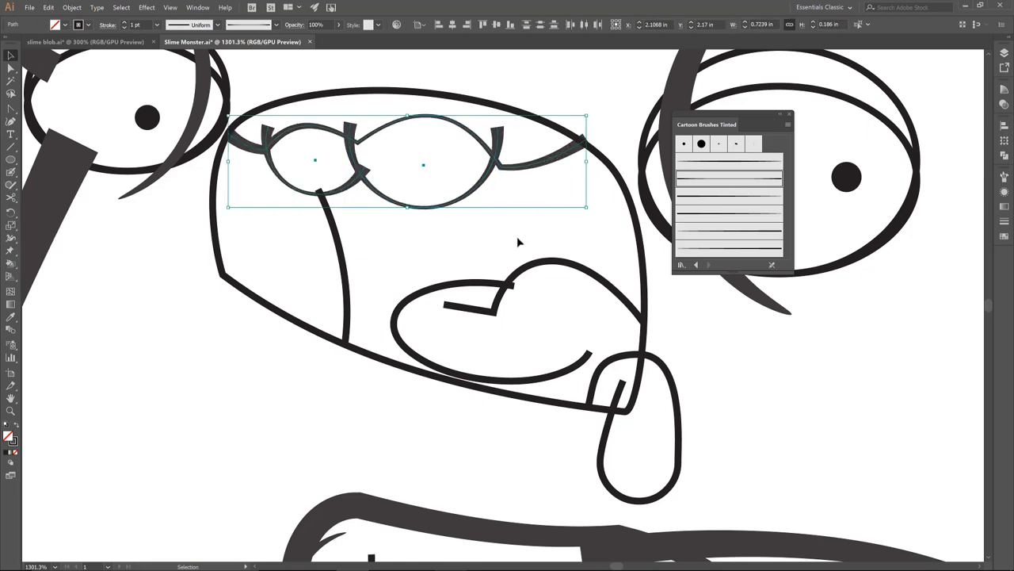
mouse_move(493, 239)
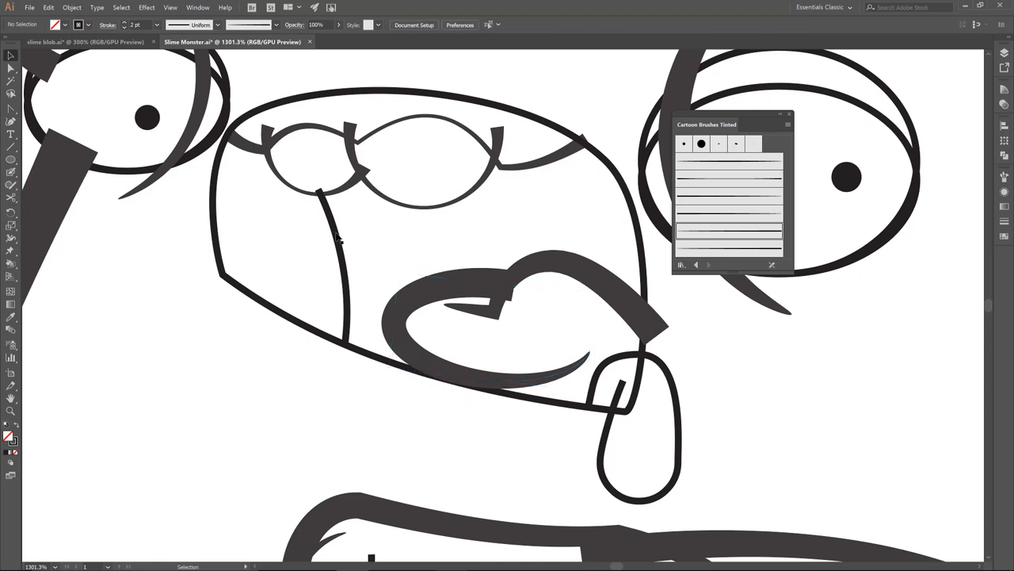
mouse_move(444, 240)
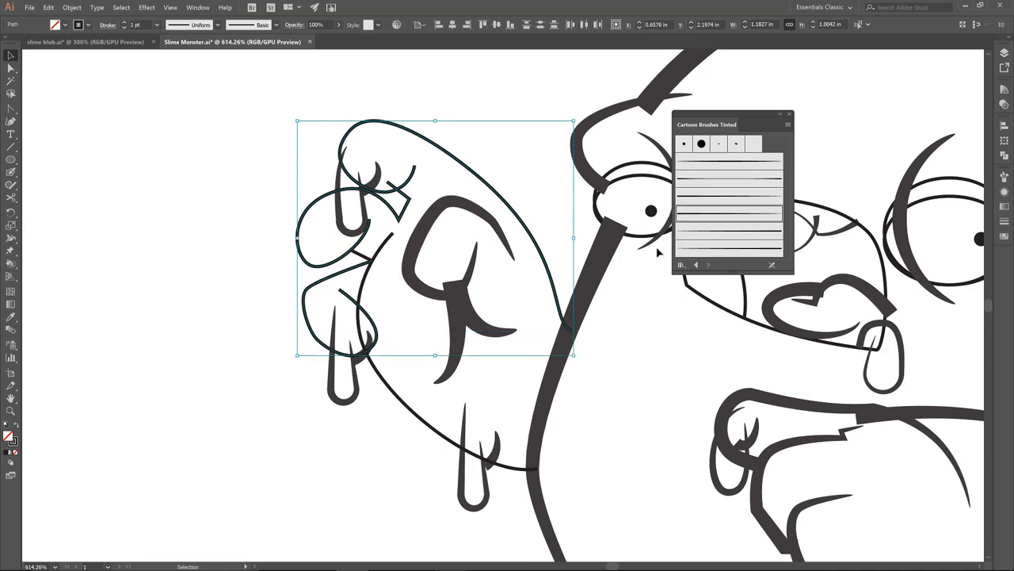
Stroke the raised hand's finger and palm lines with a tapered cartoon brush
click(151, 25)
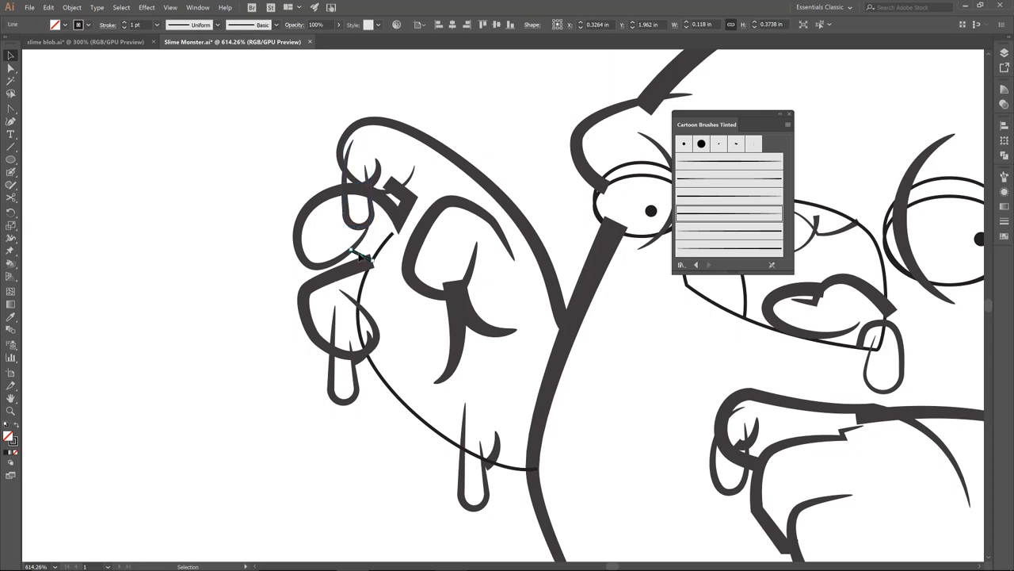
click(361, 387)
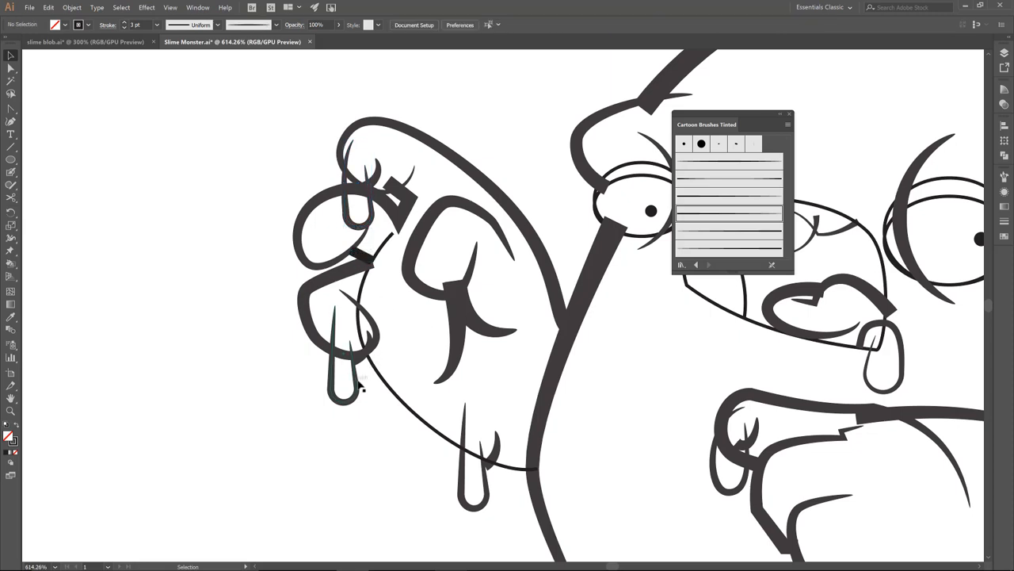
click(447, 352)
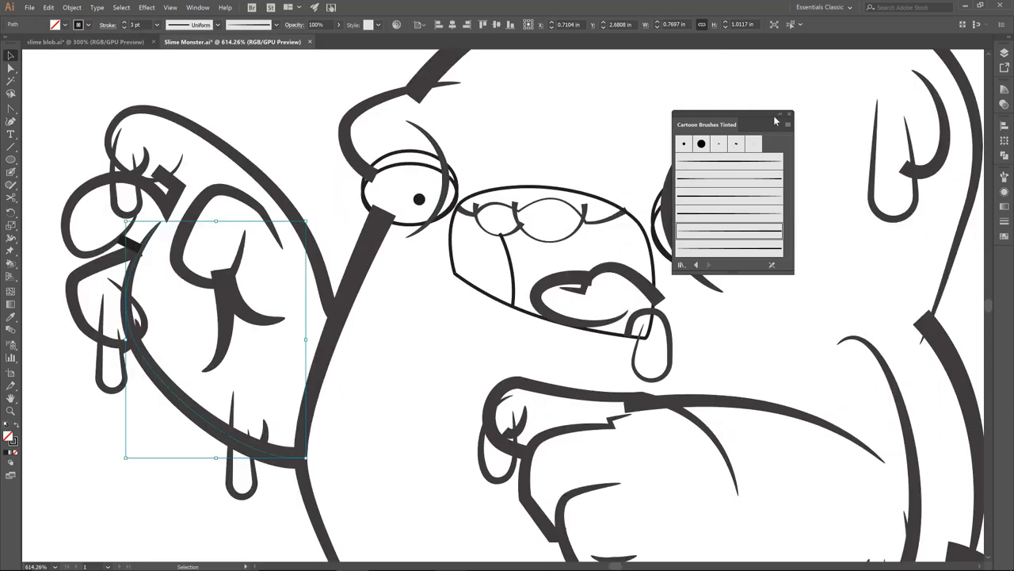
Move the brush library aside and restroke the remaining face and body lines
drag(705, 124, 745, 130)
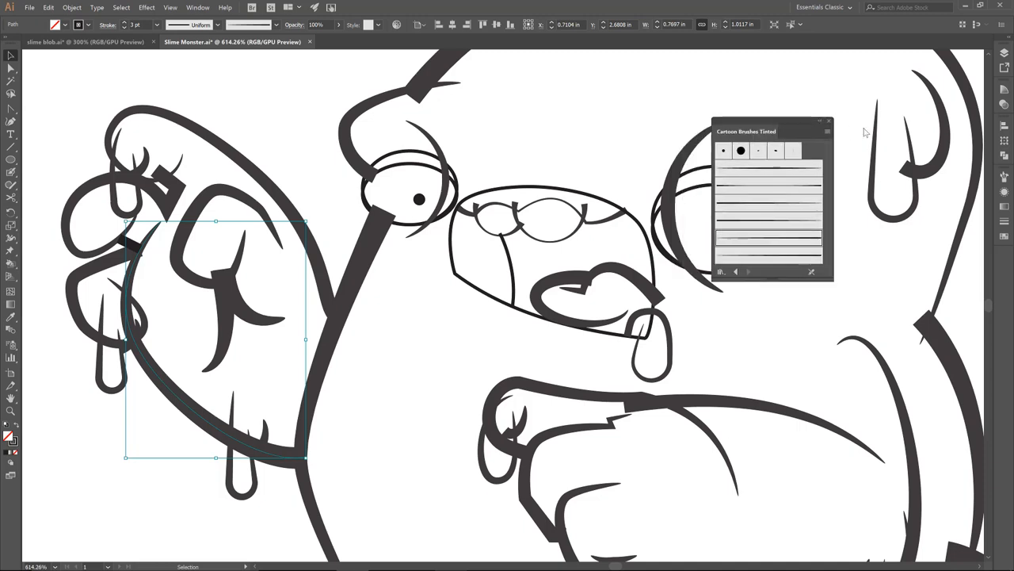
drag(747, 130, 970, 245)
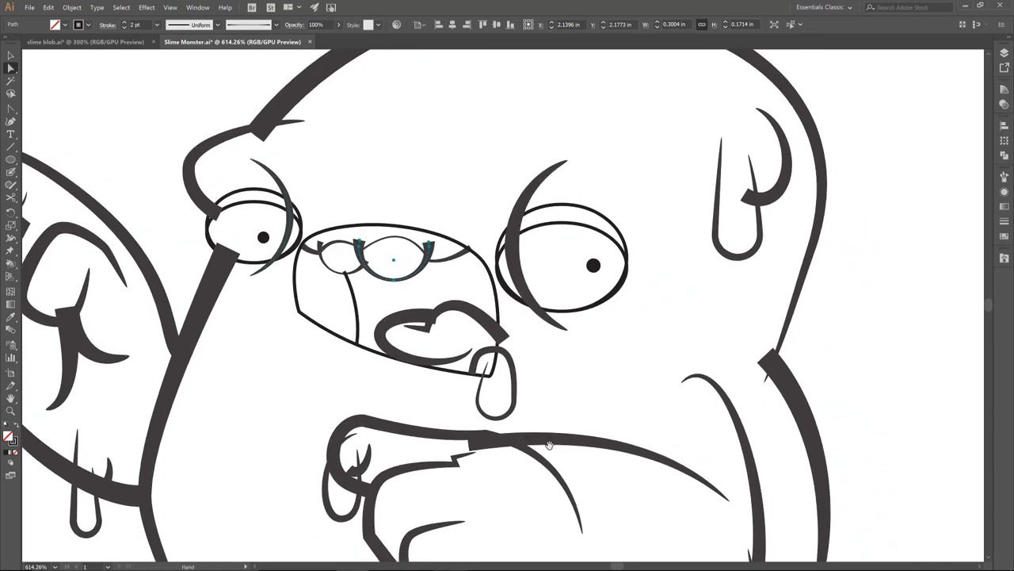
scroll(down, 3)
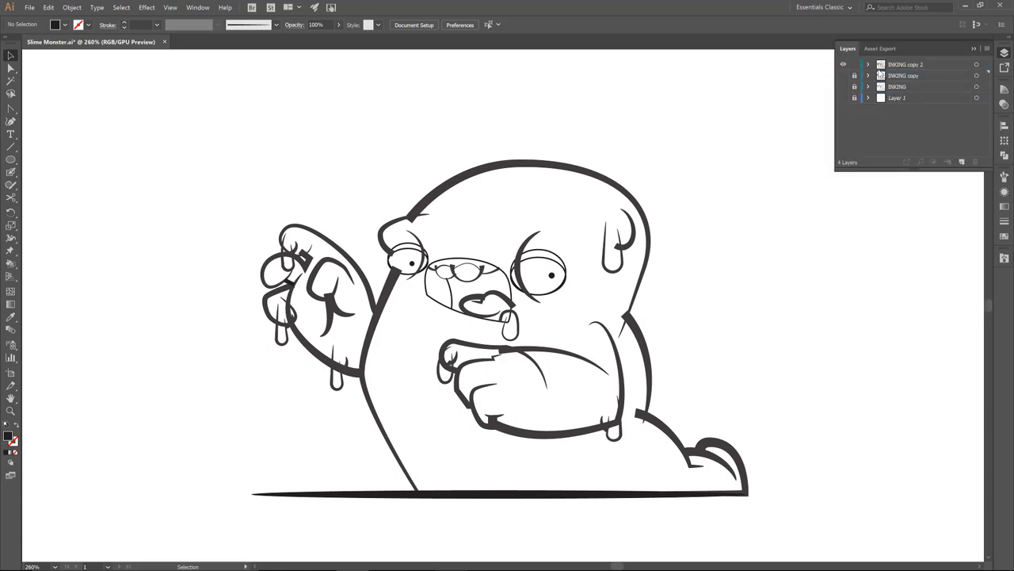
Name the top duplicate layer 'Brushes Expanded'
double_click(905, 63)
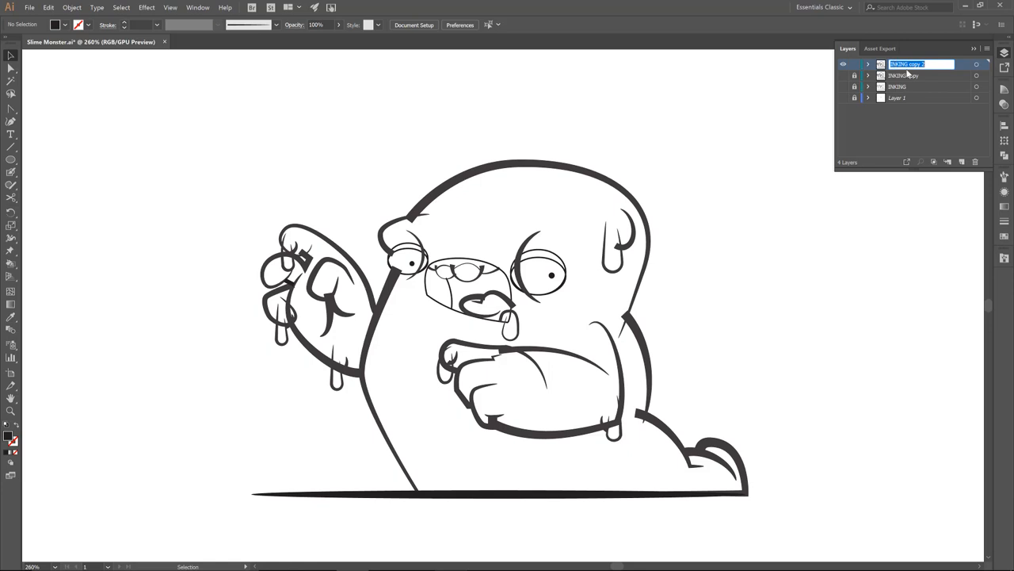
text(Brushes ii)
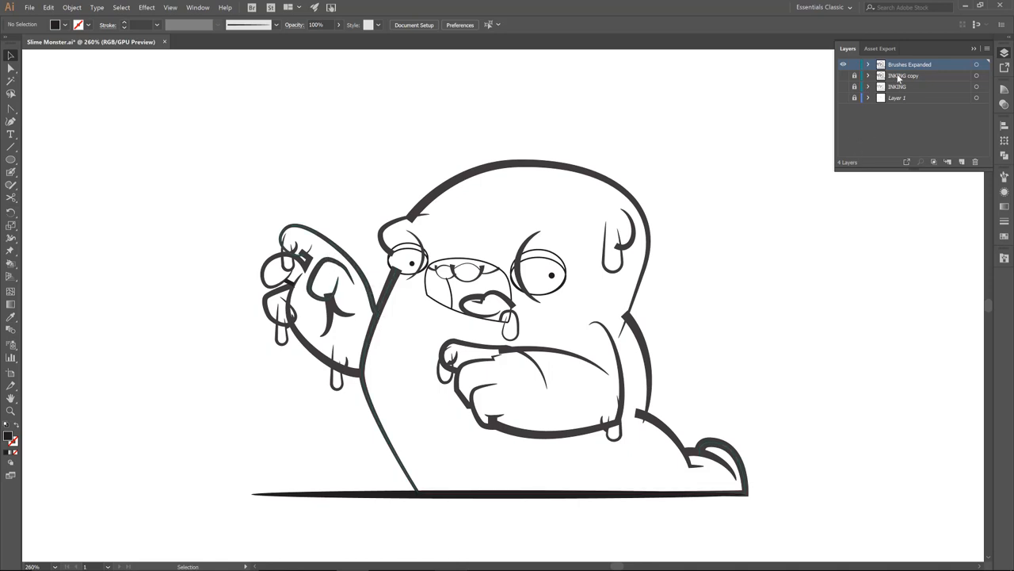
click(903, 76)
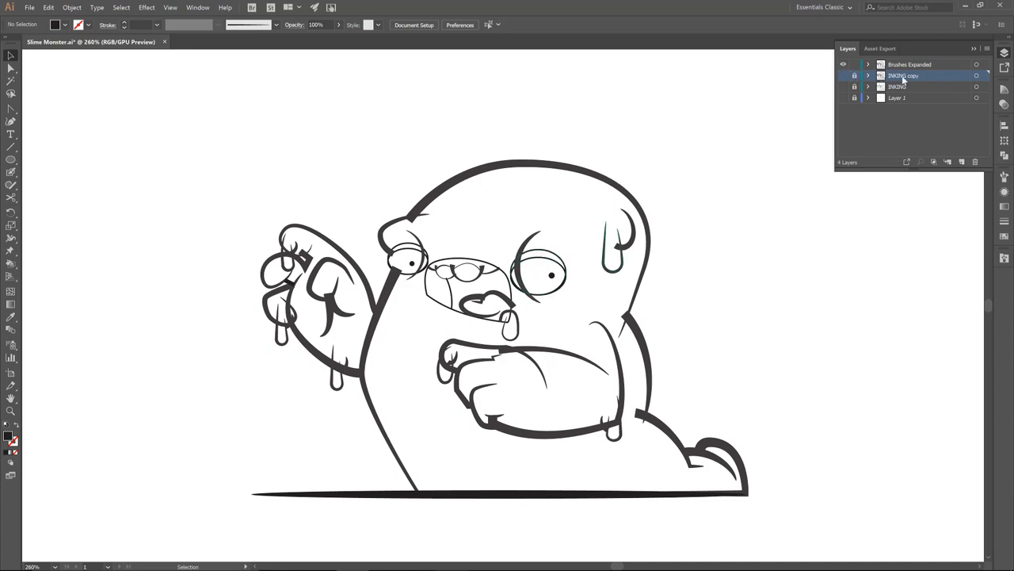
Make Brushes Expanded the working layer and select everything on it
click(911, 63)
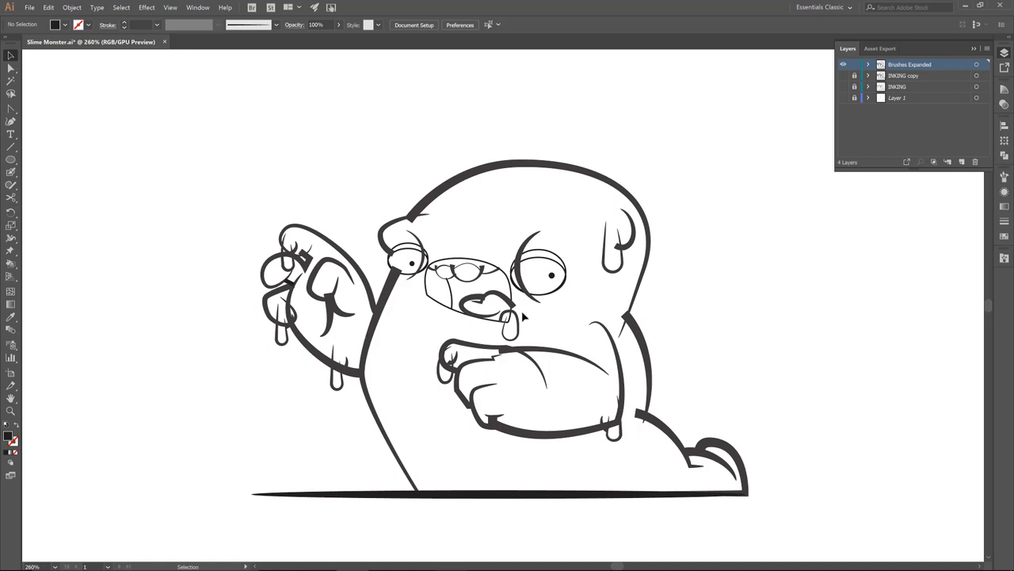
click(977, 64)
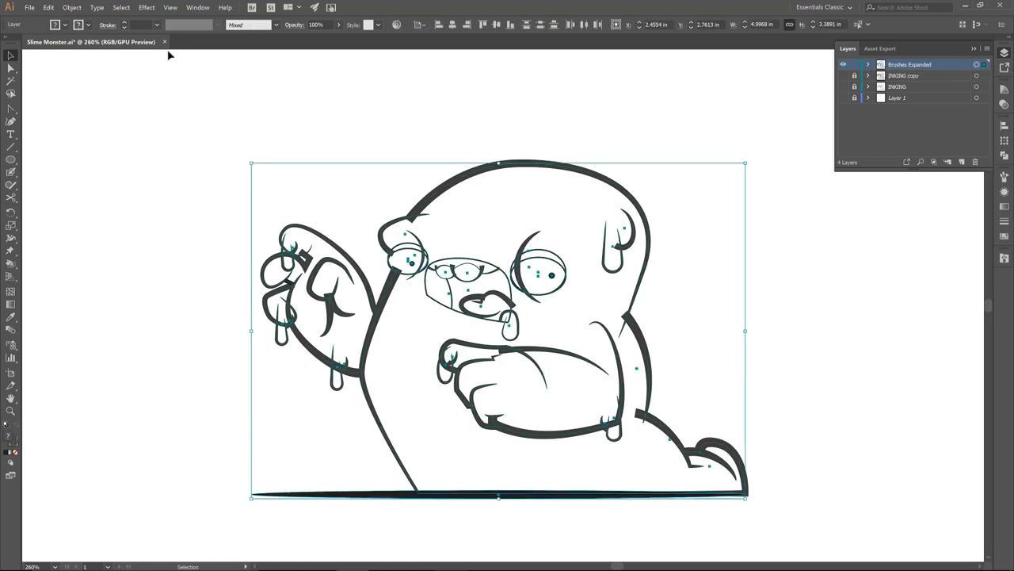
Expand Appearance, then Expand with only Stroke checked so the brush strokes become filled shapes
click(71, 6)
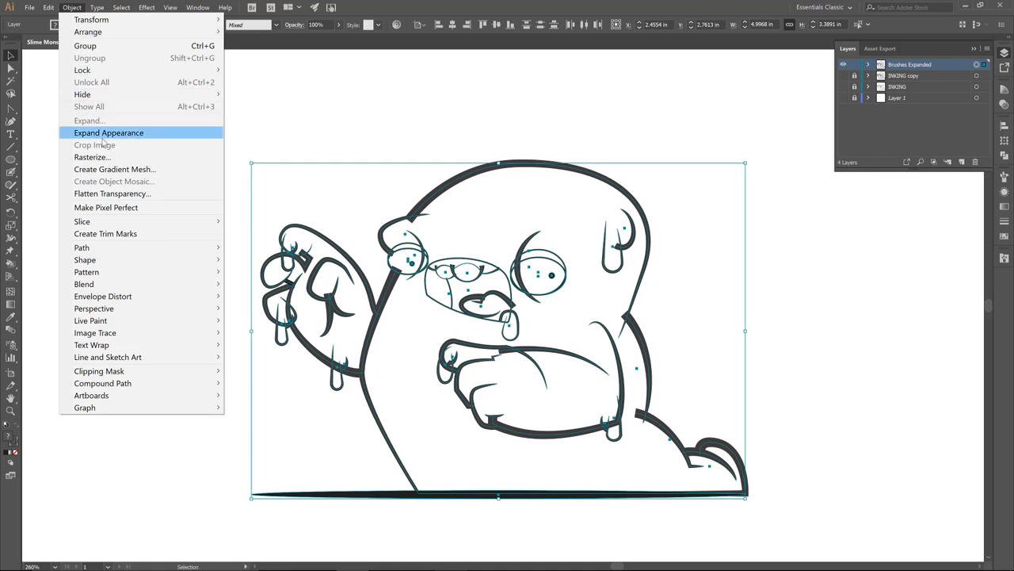
click(108, 134)
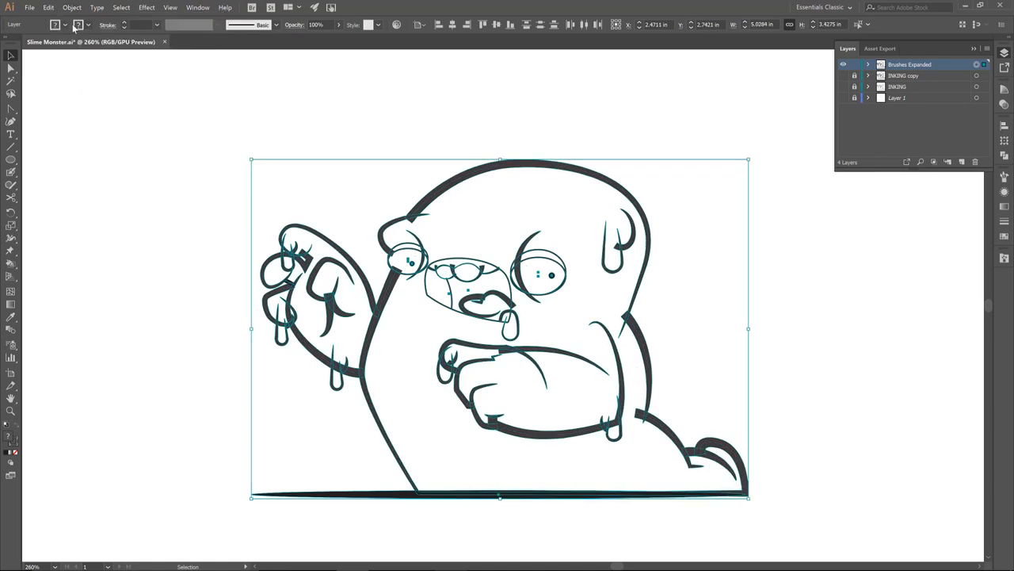
mouse_move(323, 275)
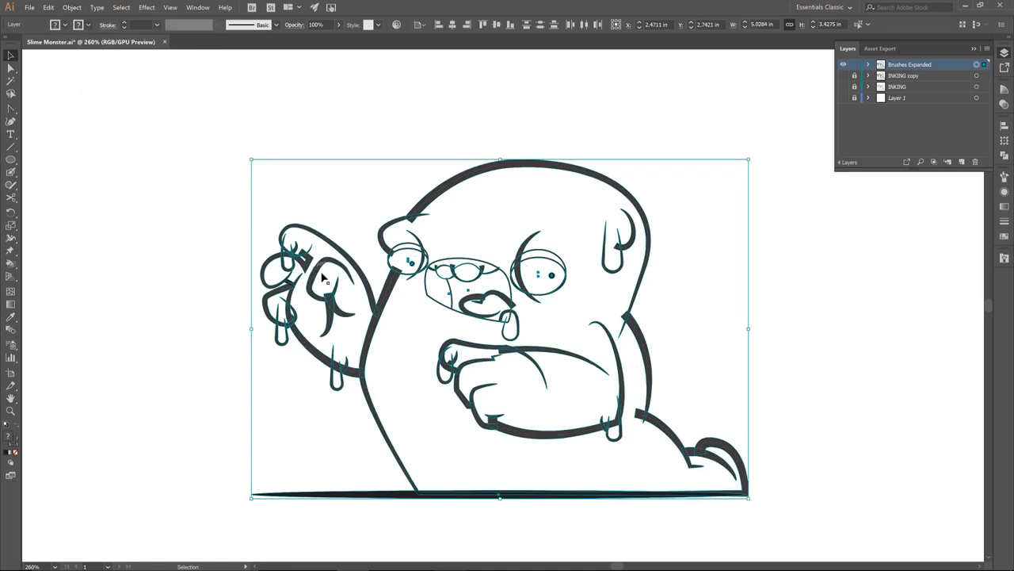
click(71, 6)
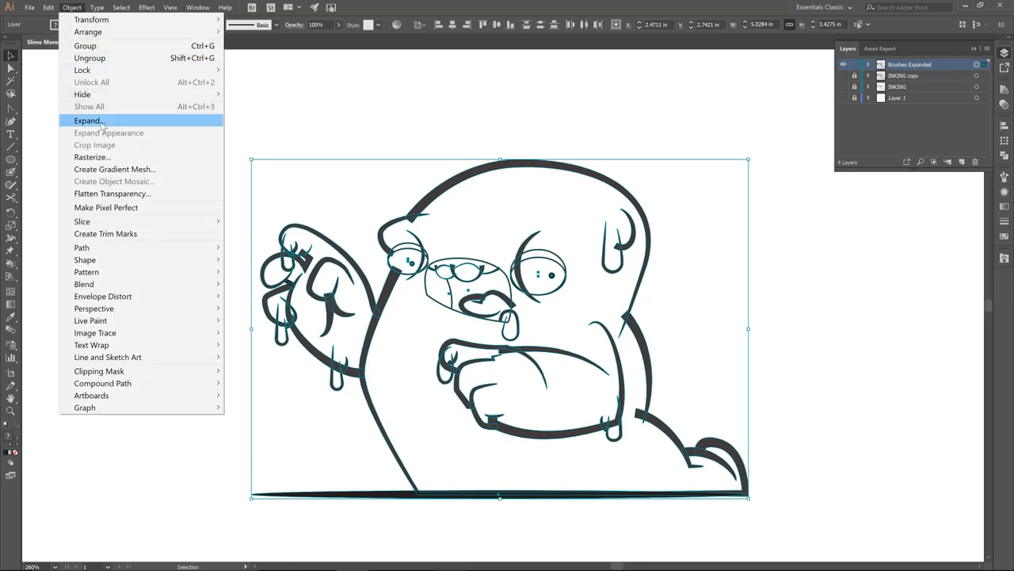
click(87, 121)
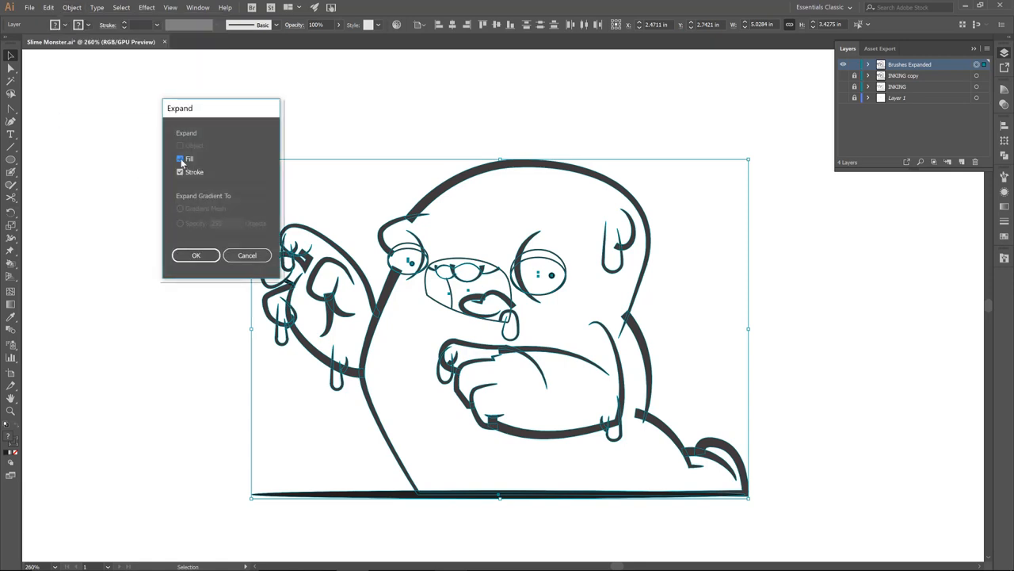
click(181, 158)
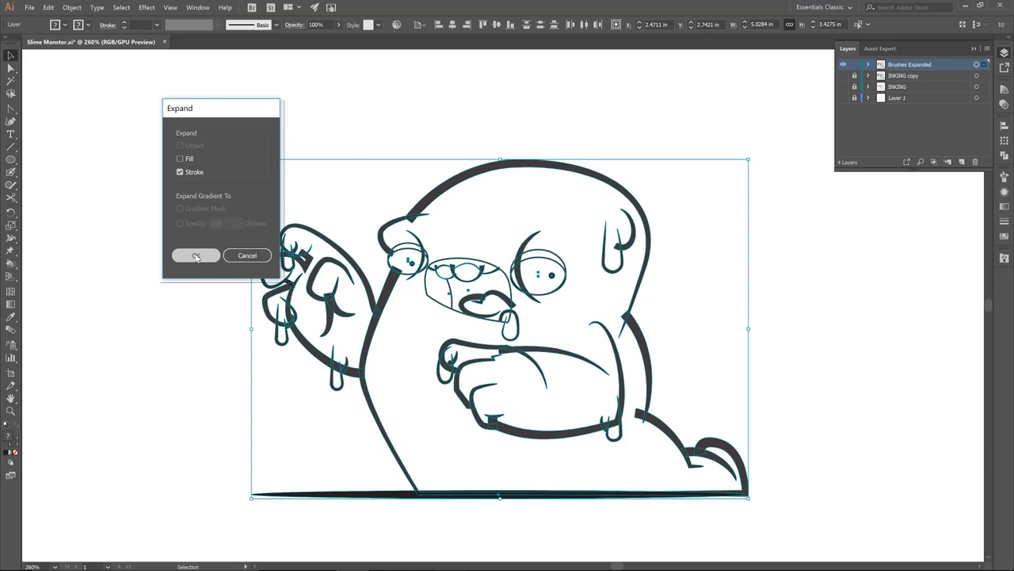
click(196, 256)
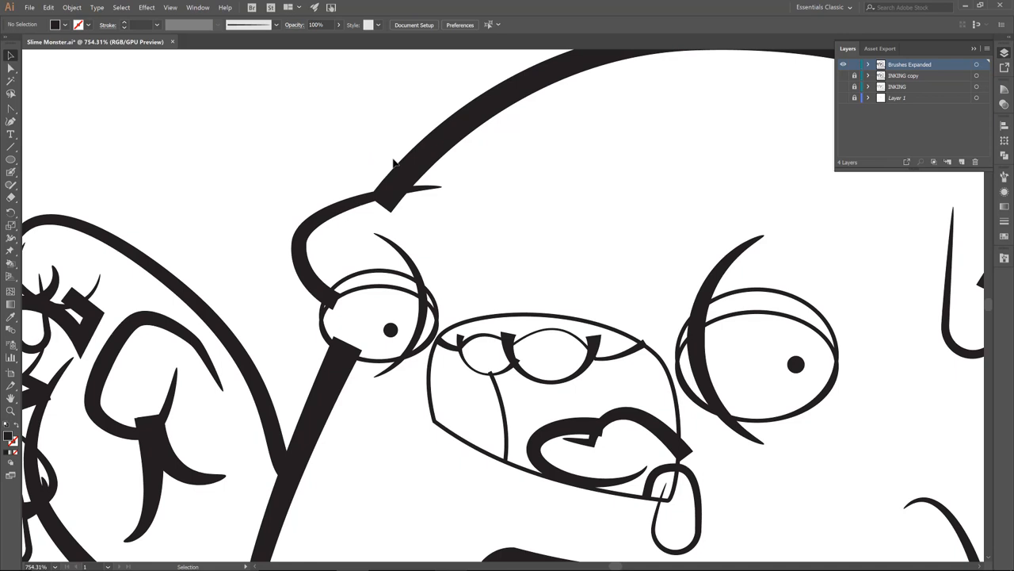
Erase the overlapping stroke ends beside the left eye, the right-eye crescent and the fingers
drag(393, 163, 471, 346)
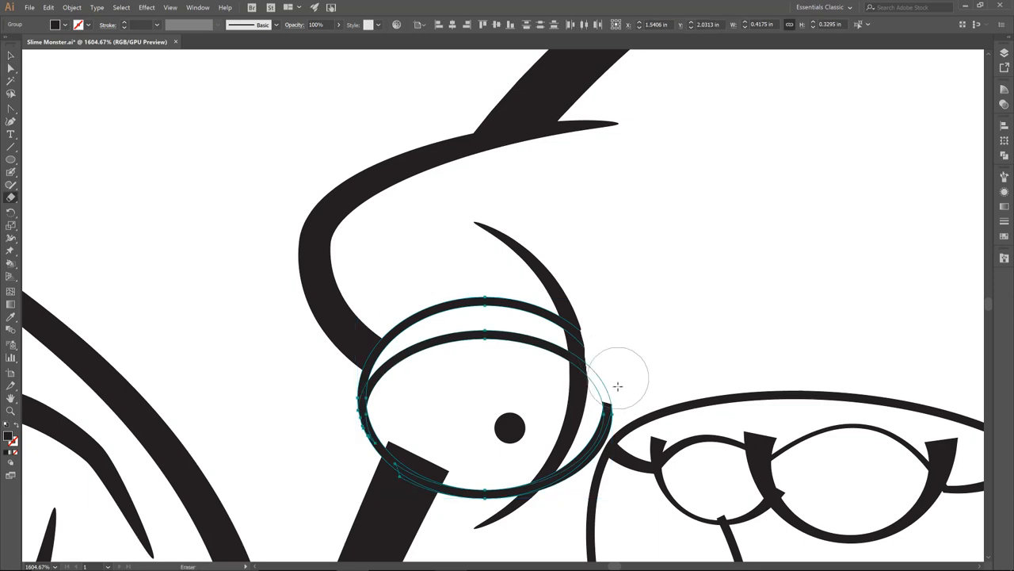
drag(618, 387, 573, 488)
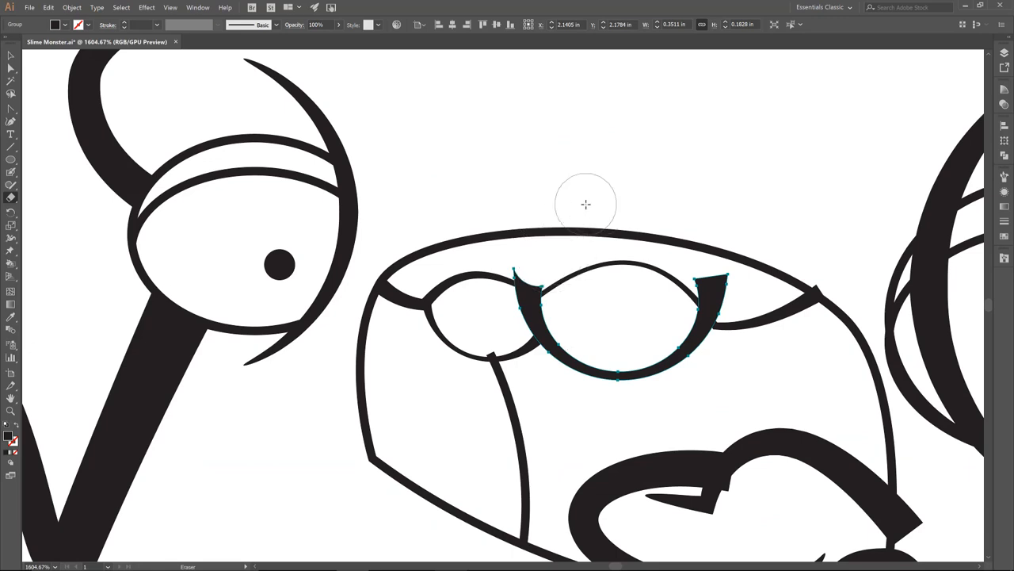
mouse_move(507, 263)
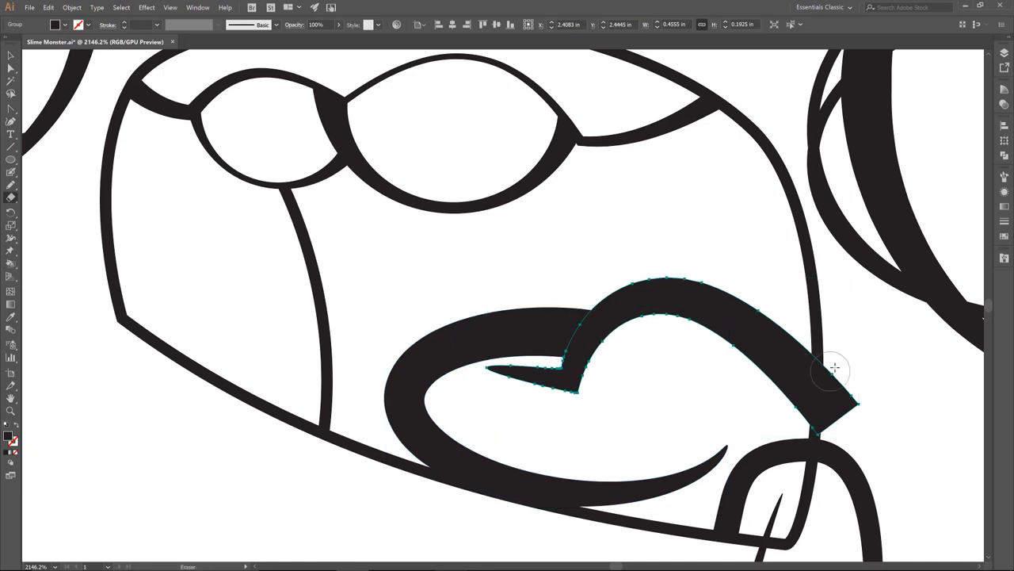
mouse_move(840, 431)
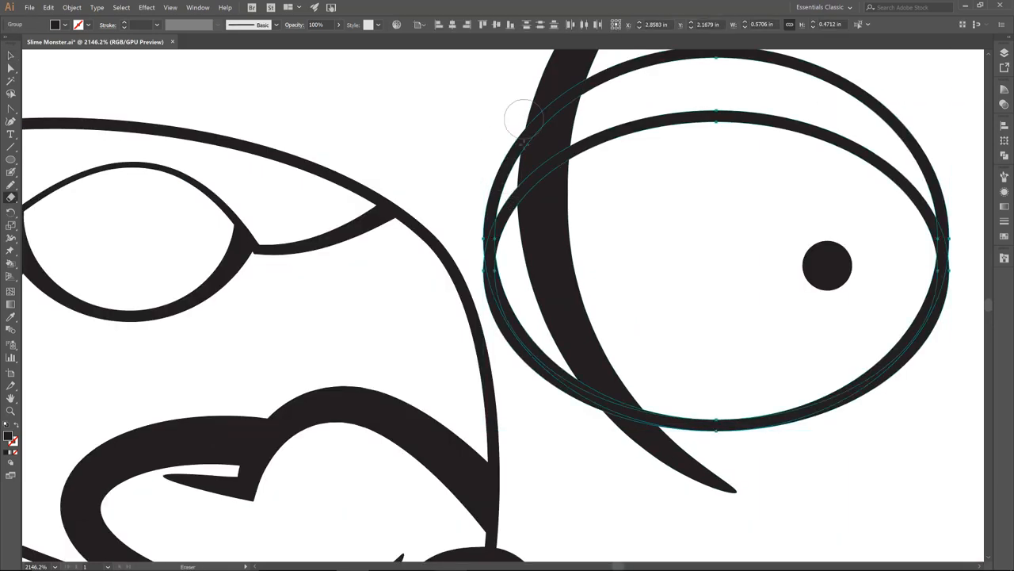
drag(523, 119, 507, 298)
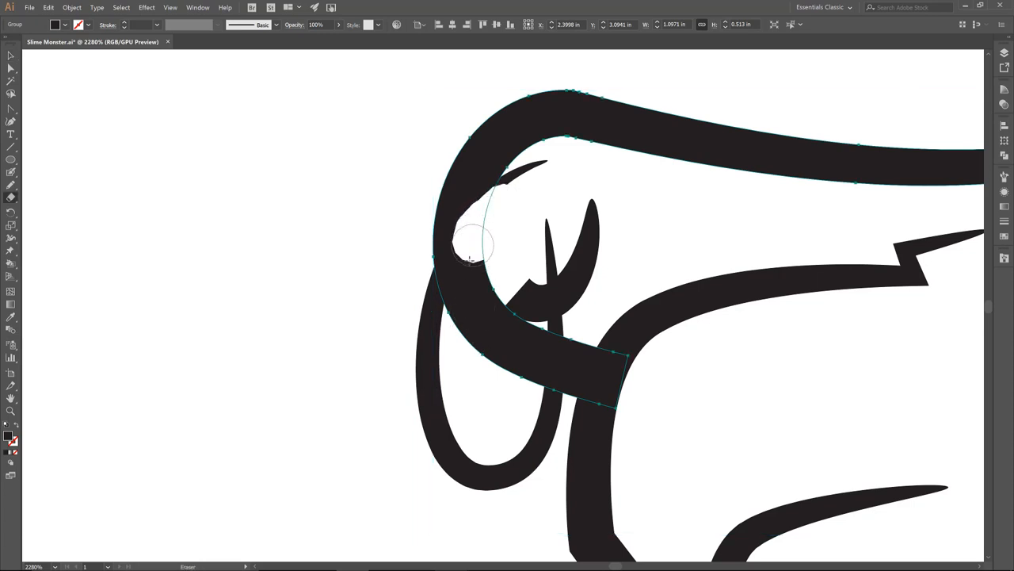
drag(472, 257, 530, 336)
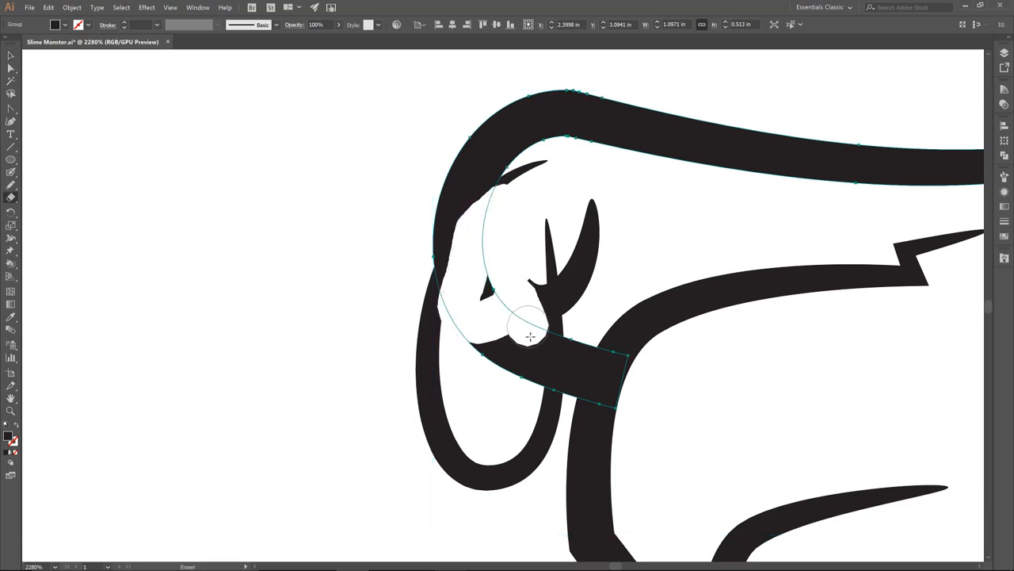
drag(529, 336, 486, 266)
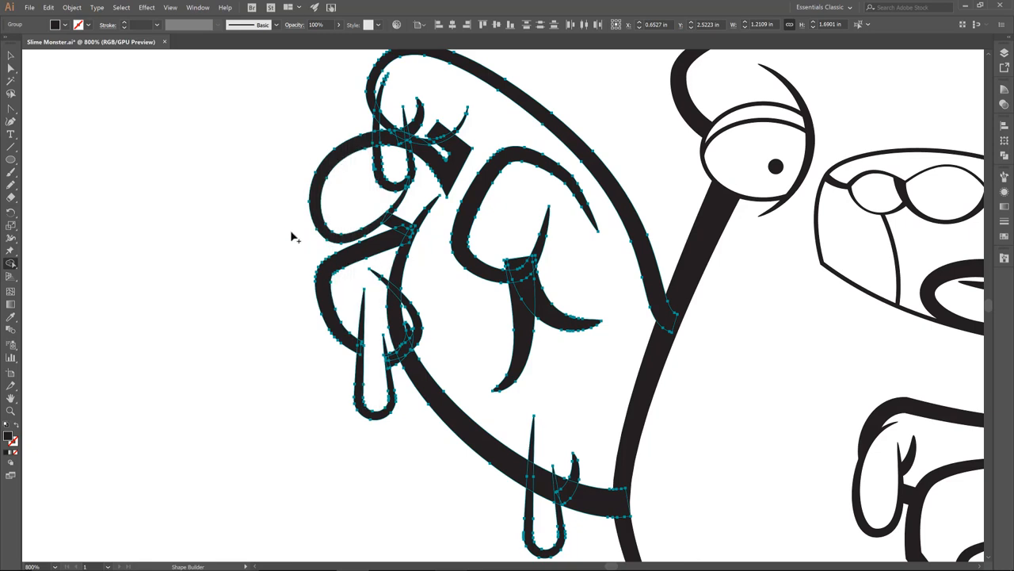
mouse_move(284, 232)
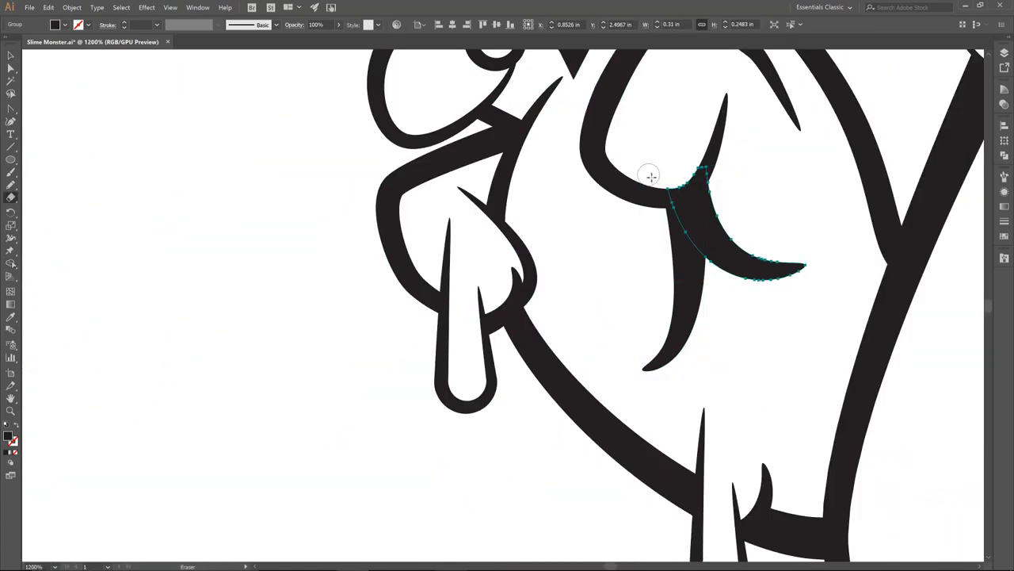
Erase the overlapping stroke on the monster's raised arm with the Eraser tool
drag(650, 174, 552, 402)
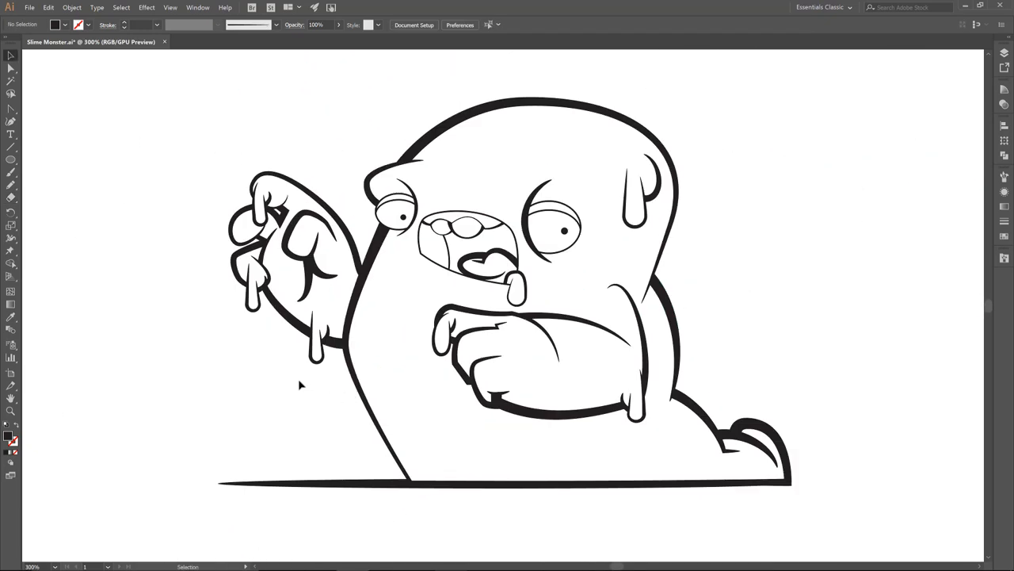
mouse_move(183, 162)
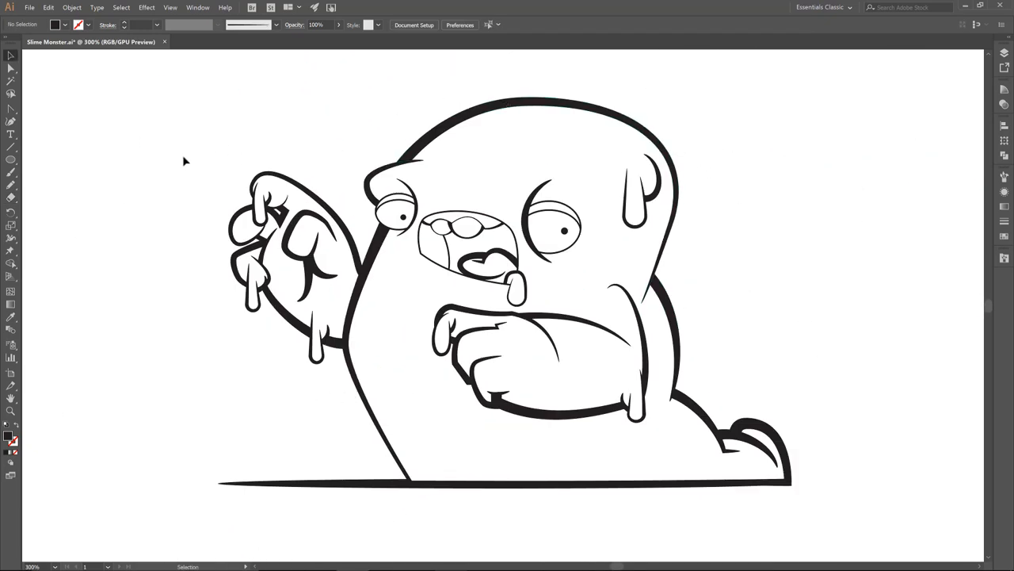
mouse_move(151, 259)
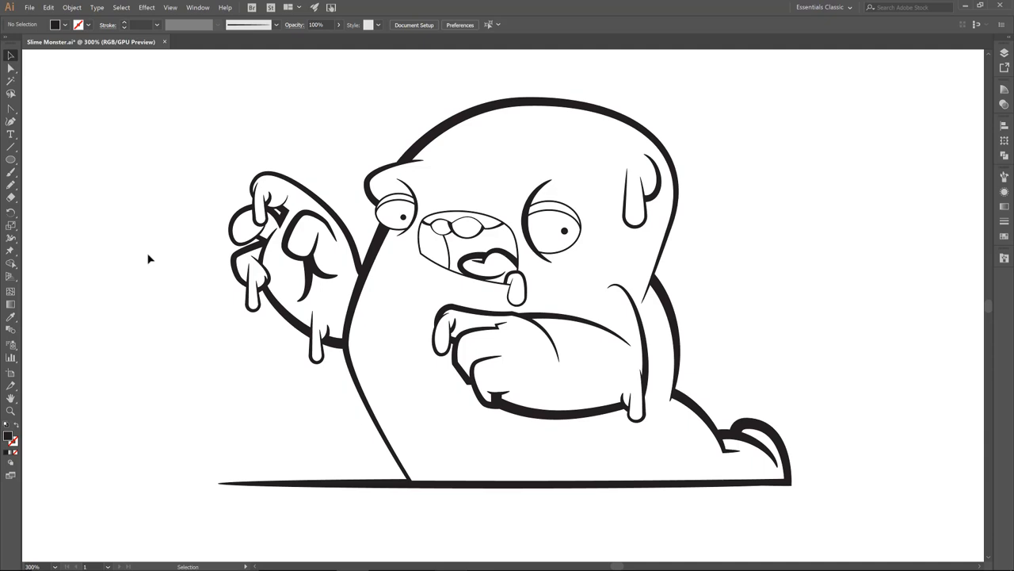
mouse_move(219, 184)
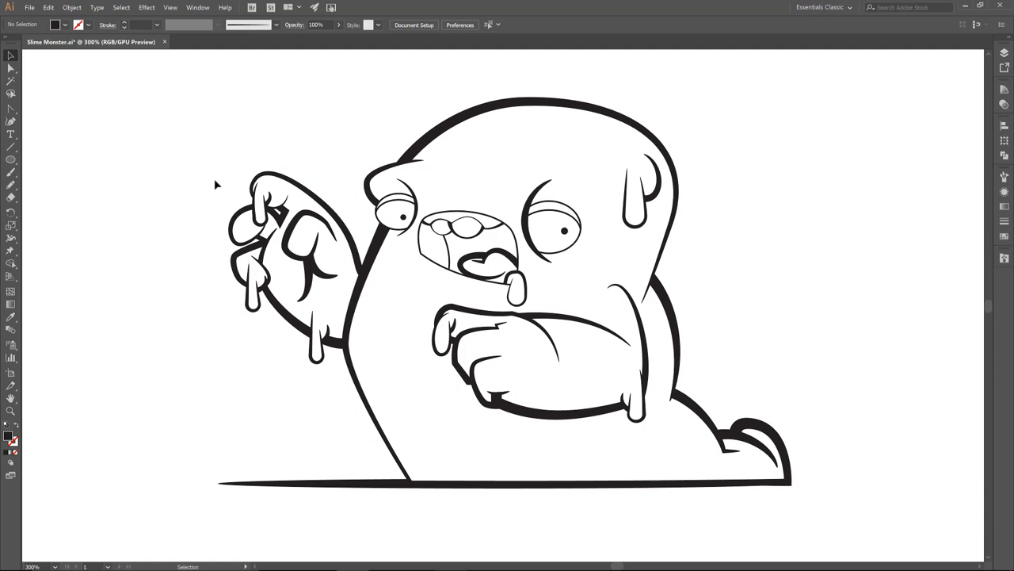
mouse_move(416, 157)
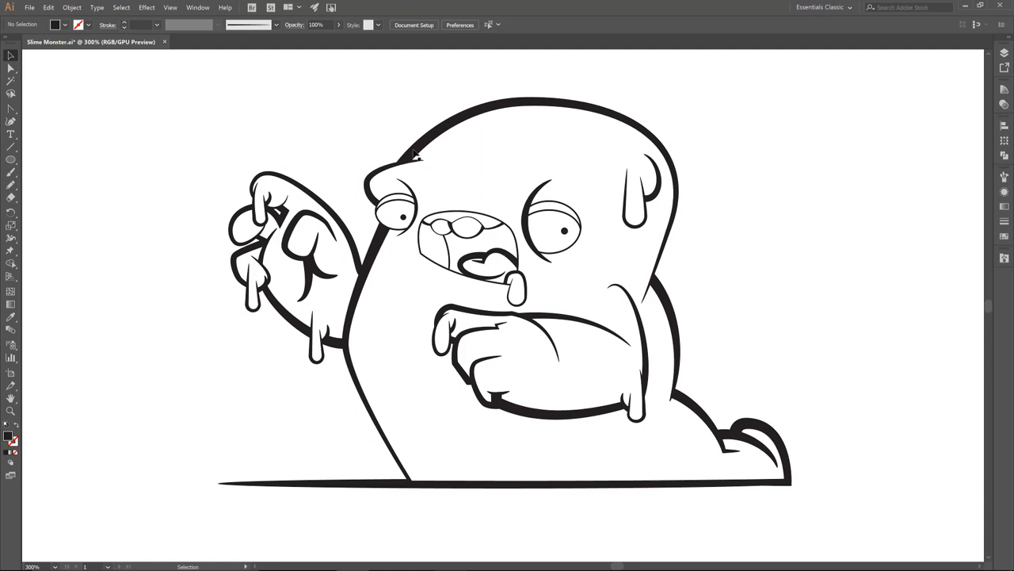
mouse_move(87, 103)
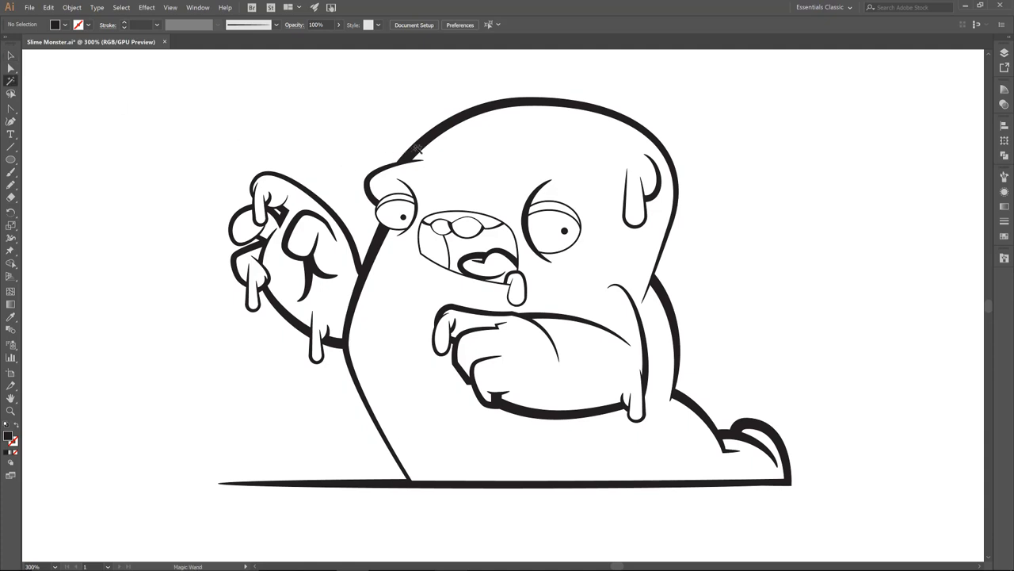
Select all the black outline shapes and bring up the Pathfinder panel
key(ctrl+a)
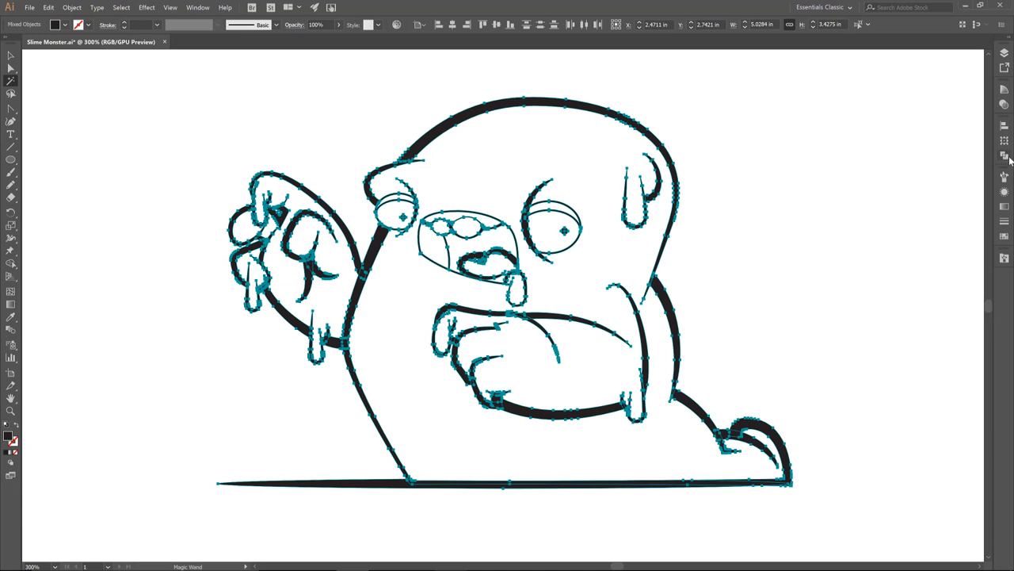
click(1004, 155)
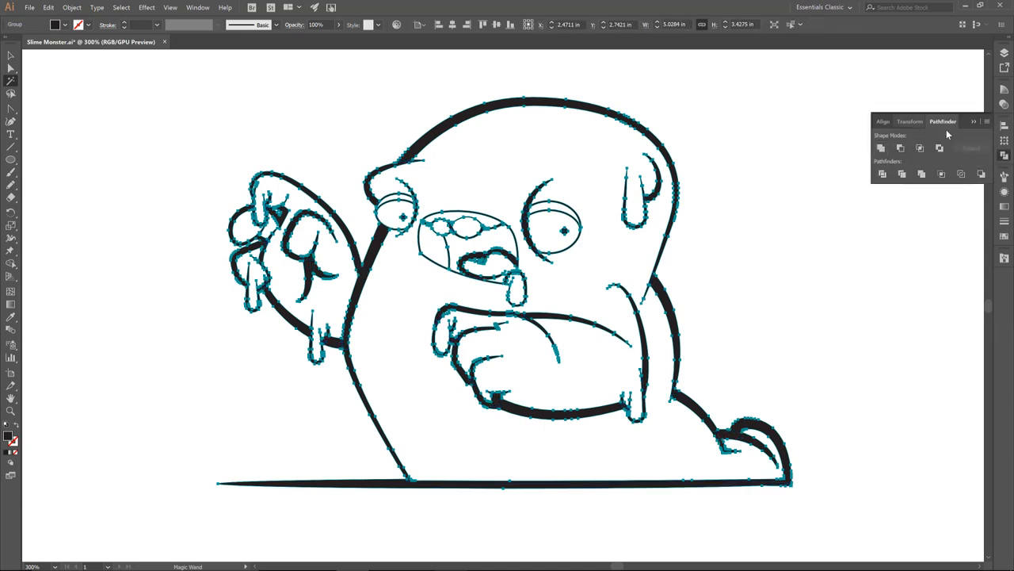
click(28, 6)
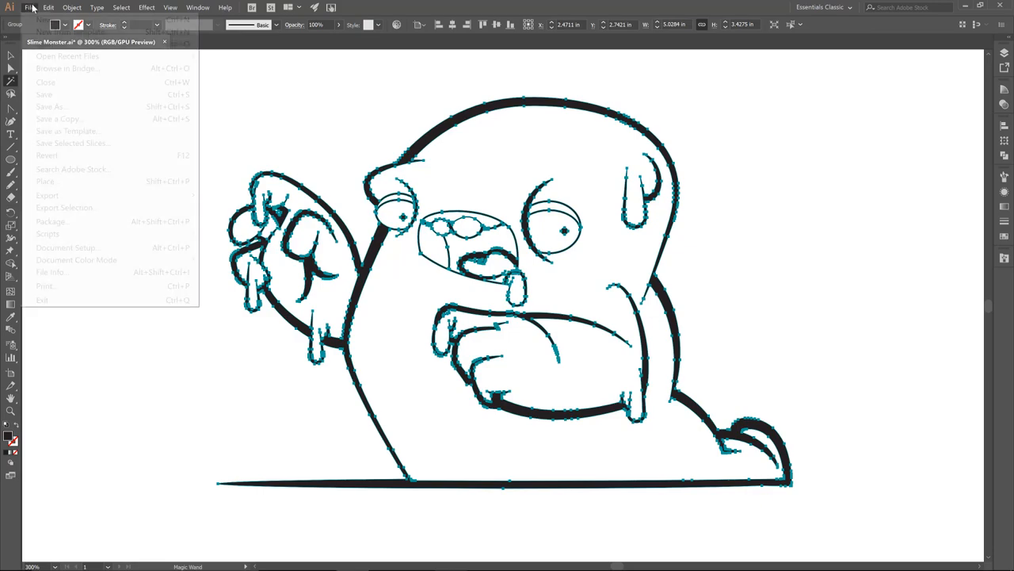